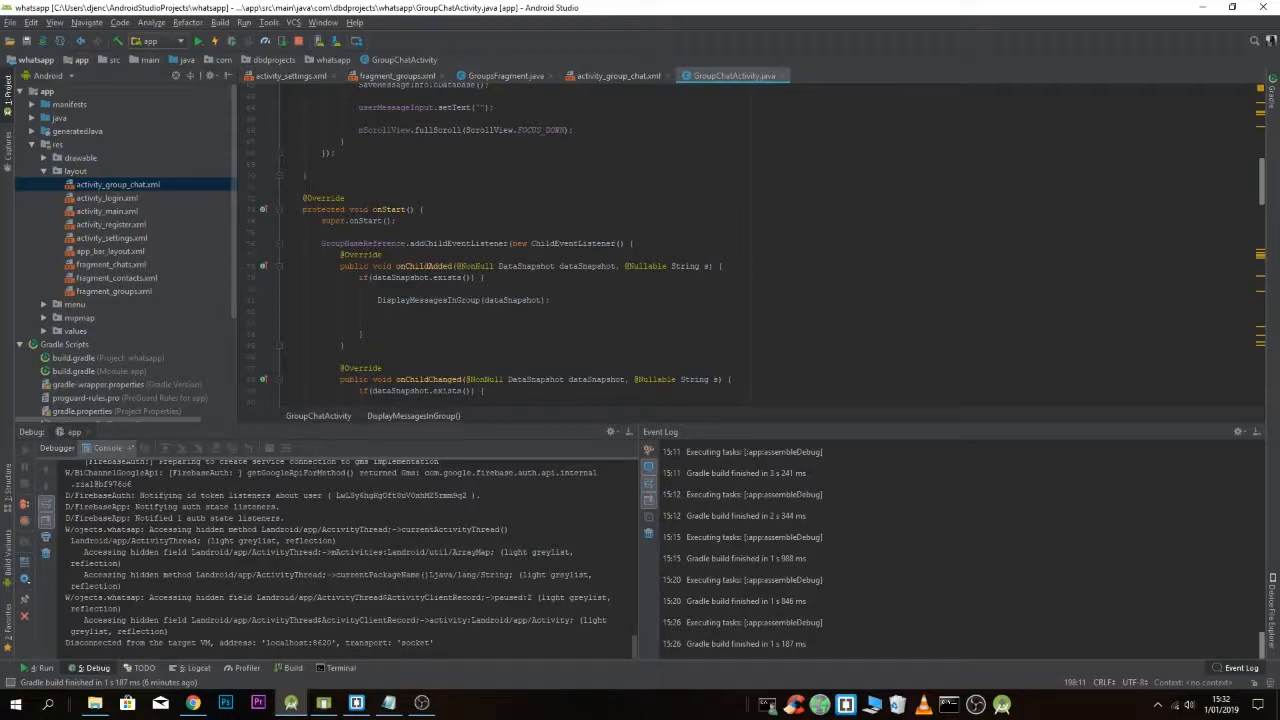
Select the onStart method name, then scroll down to DisplayMessagesInGroup's displayTextMessages.append line
{"action": "double_click", "coordinate": [388, 209]}
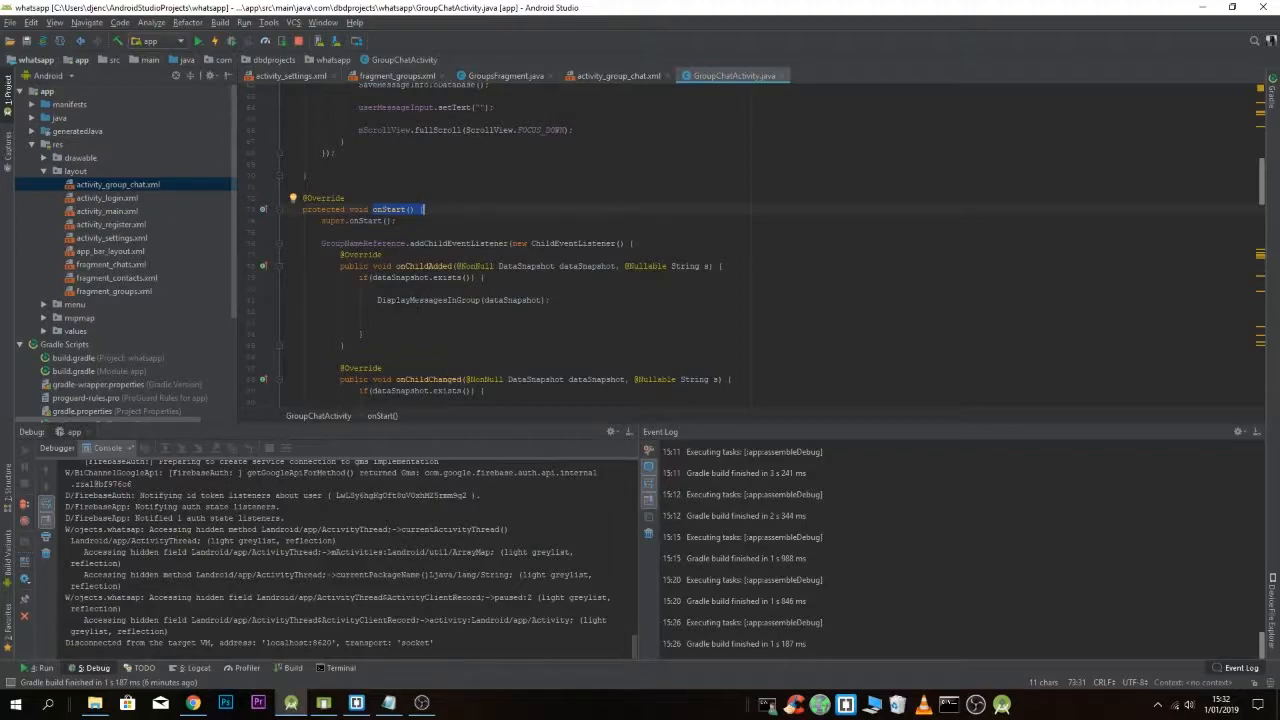
{"action": "double_click", "coordinate": [428, 300]}
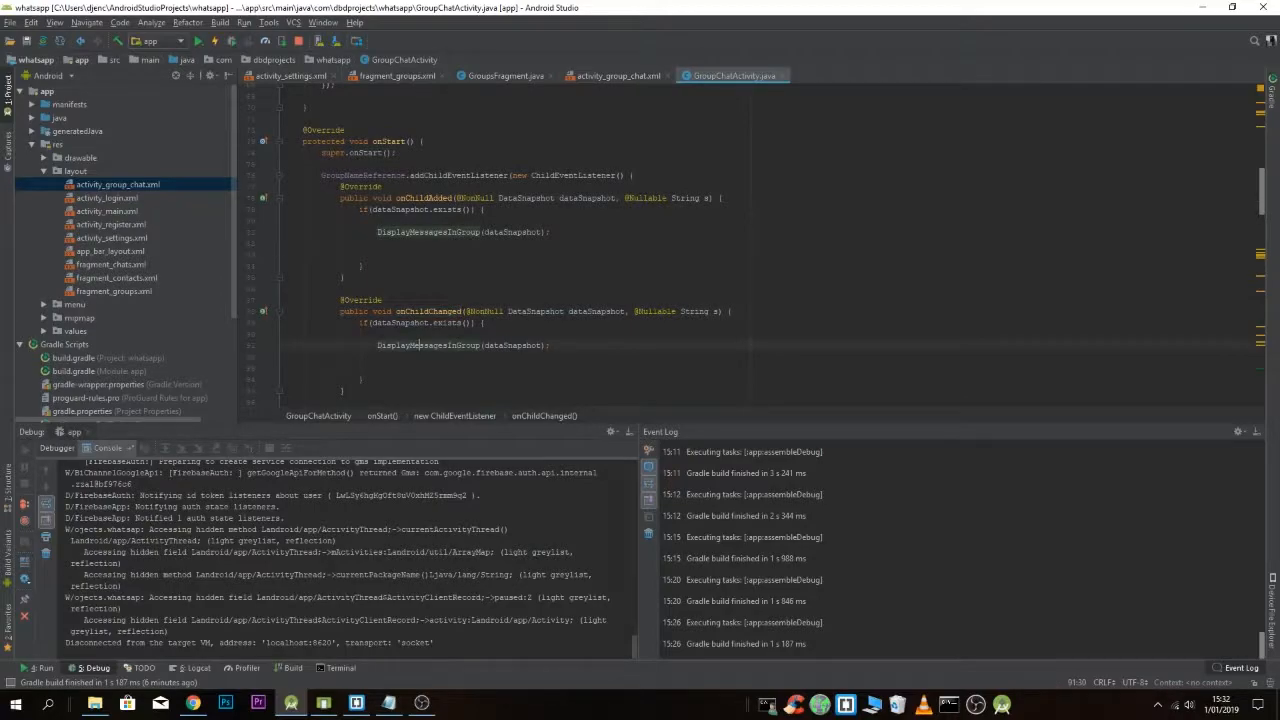
{"action": "scroll", "scroll_direction": "down", "scroll_amount": 3}
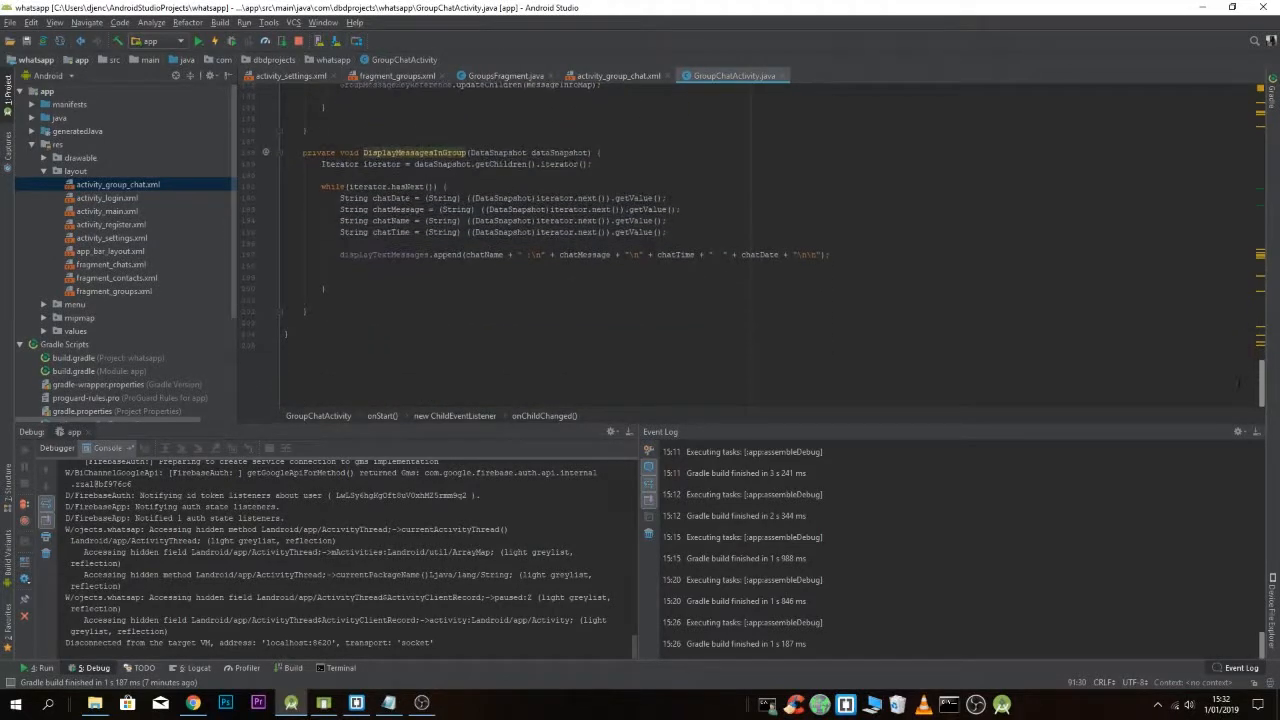
{"action": "scroll", "scroll_direction": "down", "scroll_amount": 3}
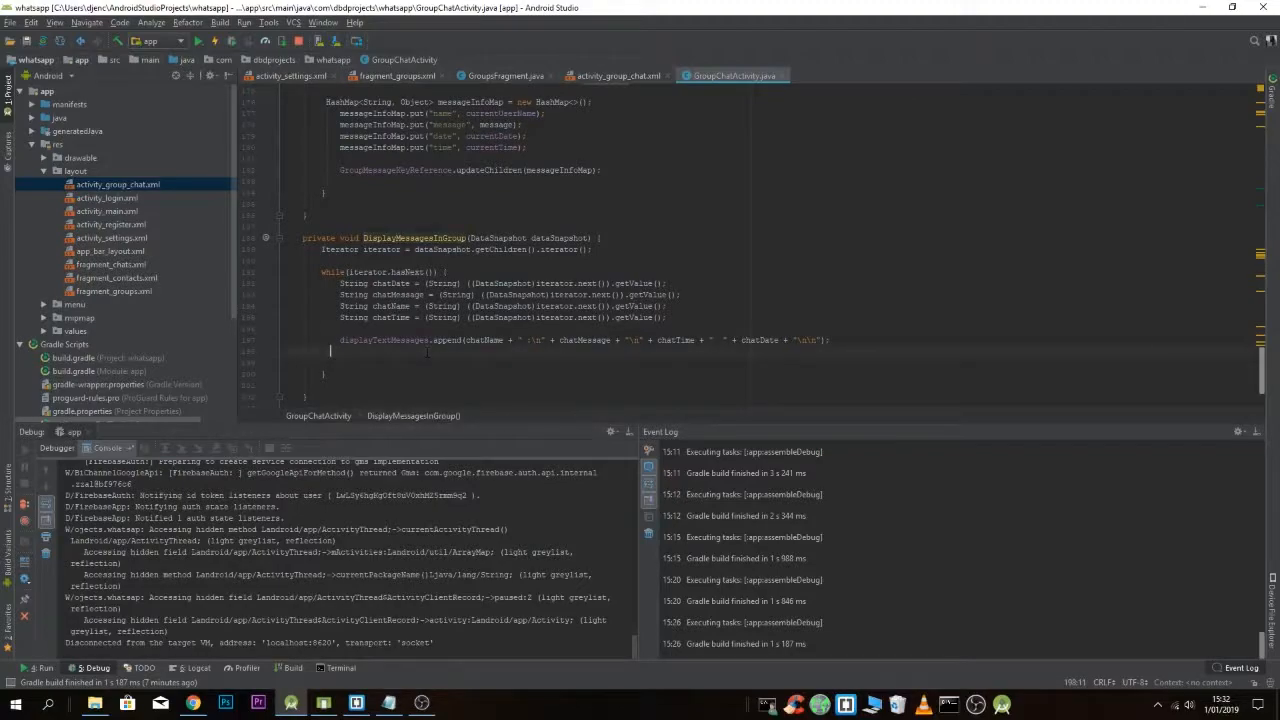
After the append, add mScrollView.post with a Runnable calling mScrollView.fullScroll(ScrollView.FOCUS_DOWN)
{"action": "type", "text": "R"}
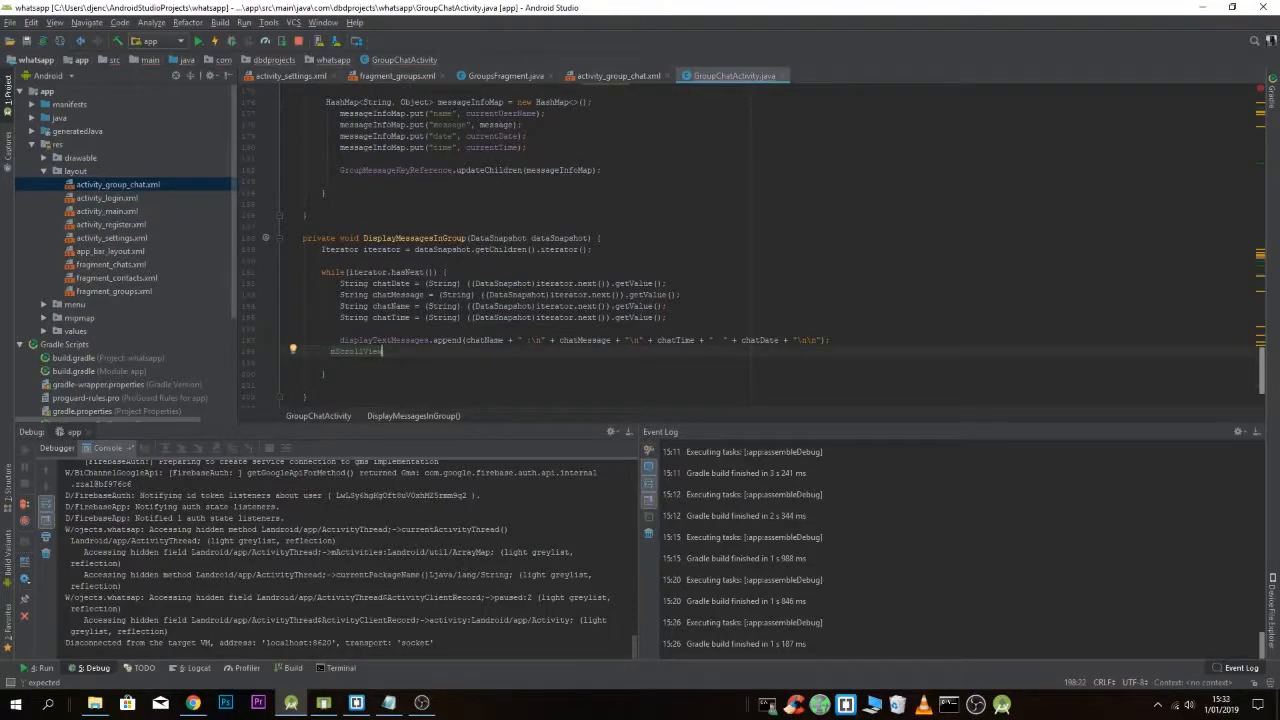
{"action": "type", "text": "."}
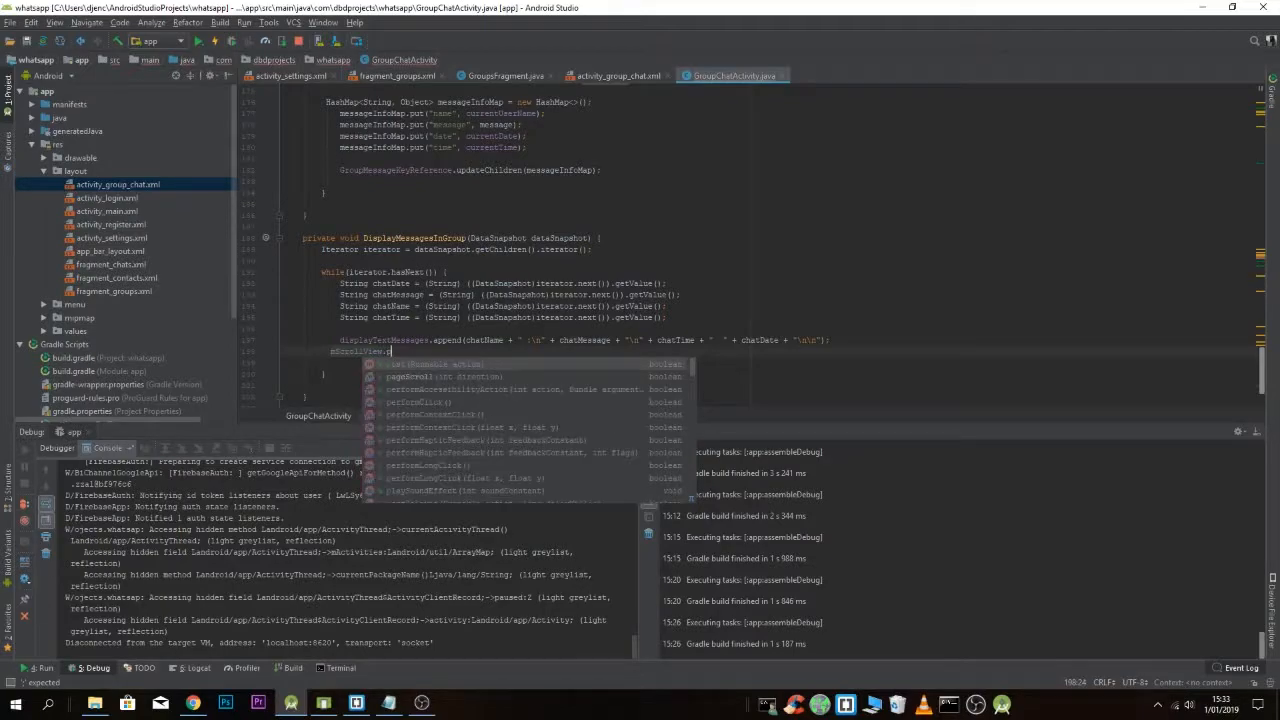
{"action": "type", "text": "post(new Runnable() {"}
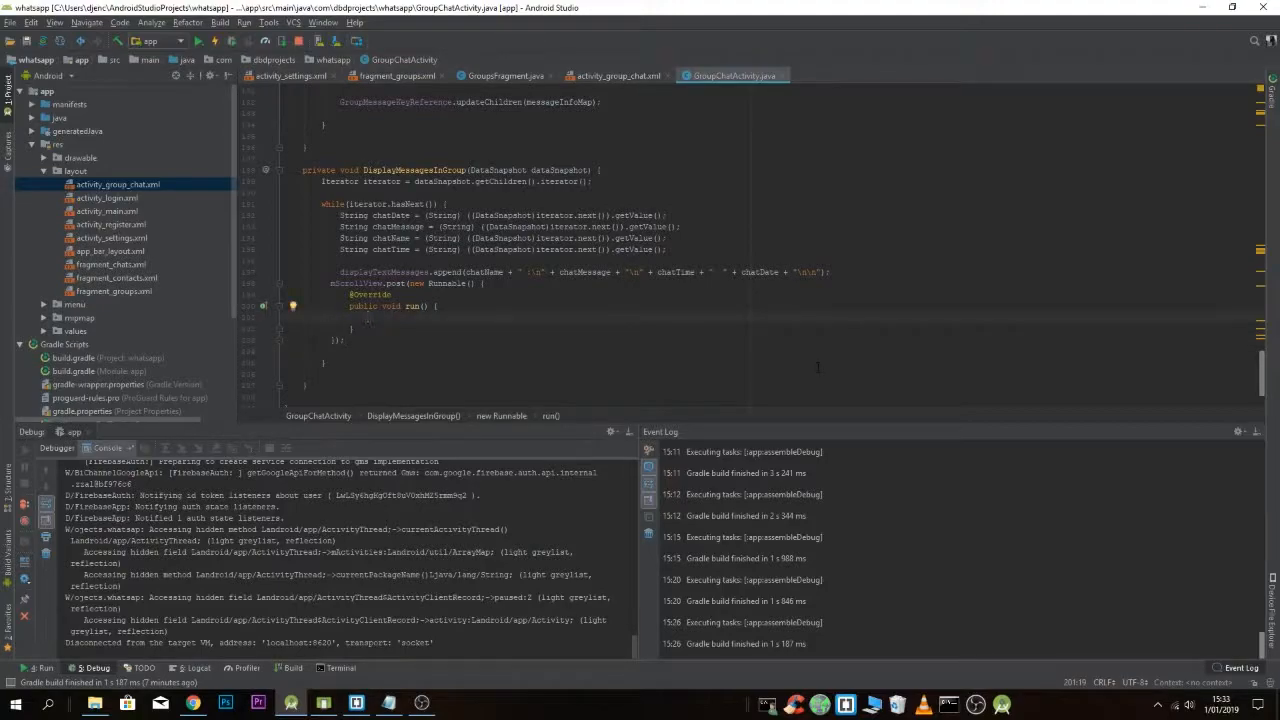
{"action": "type", "text": "mScro"}
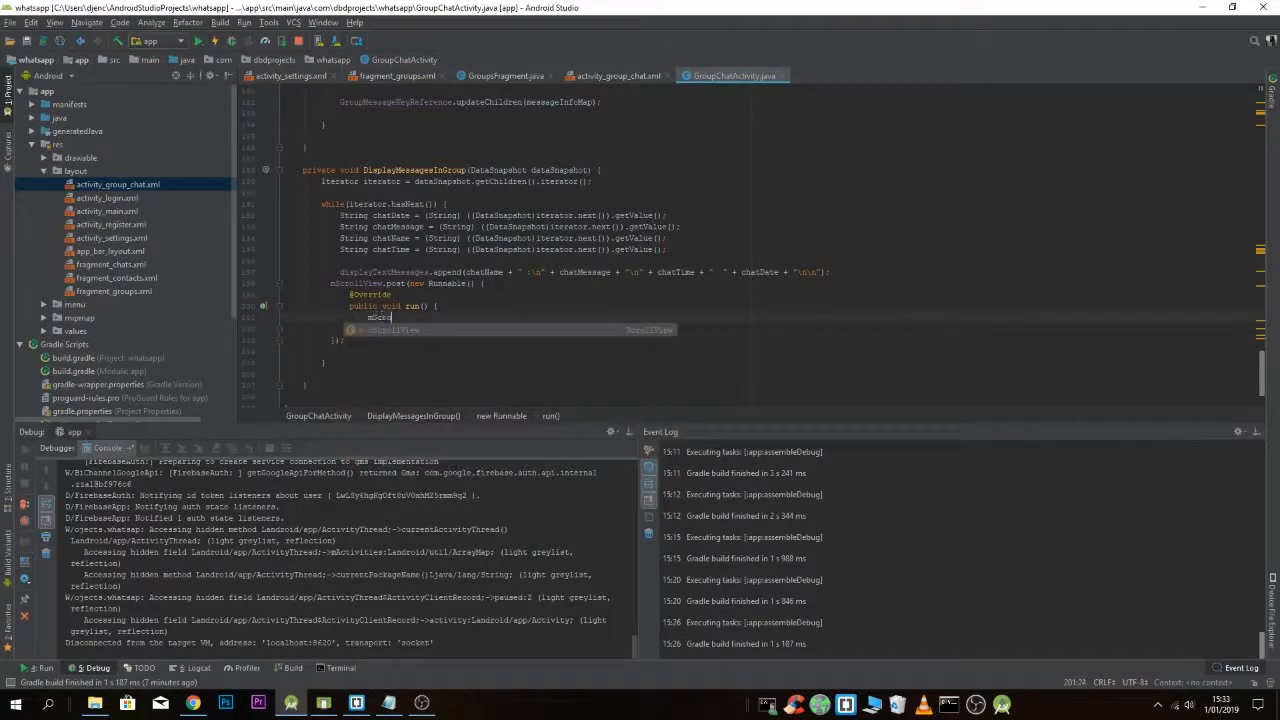
{"action": "type", "text": "."}
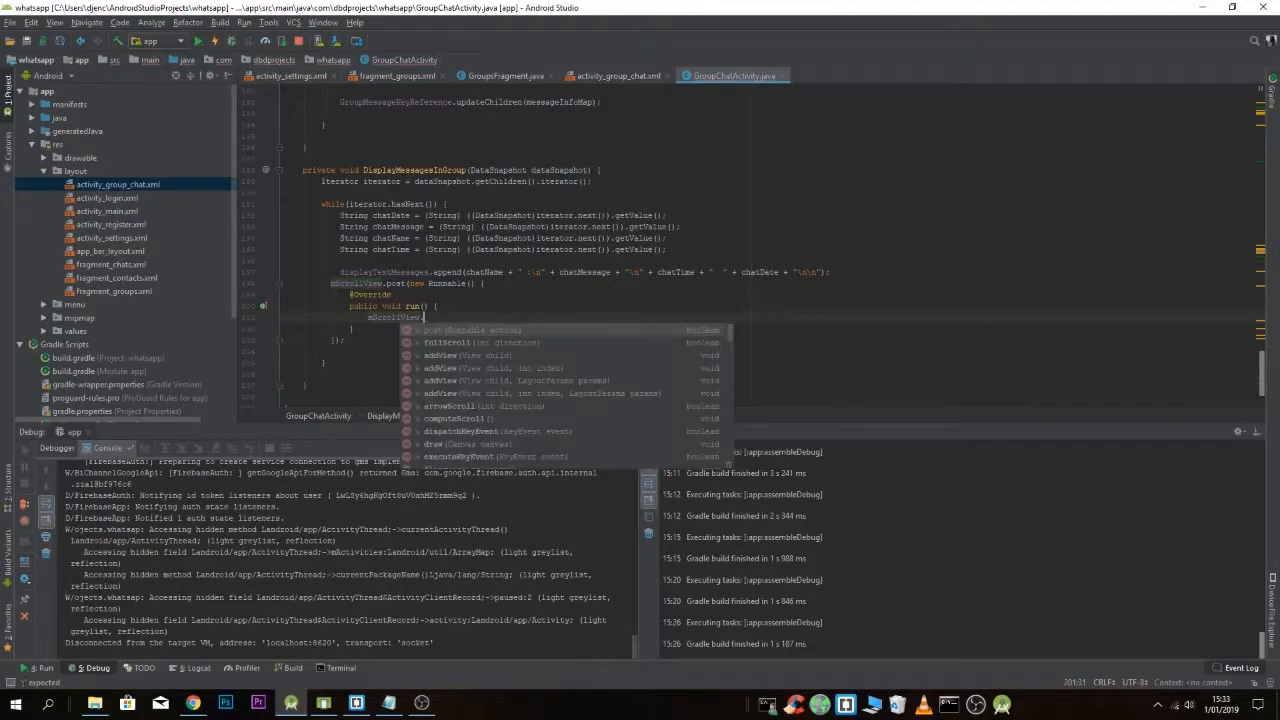
{"action": "type", "text": "fullScroll("}
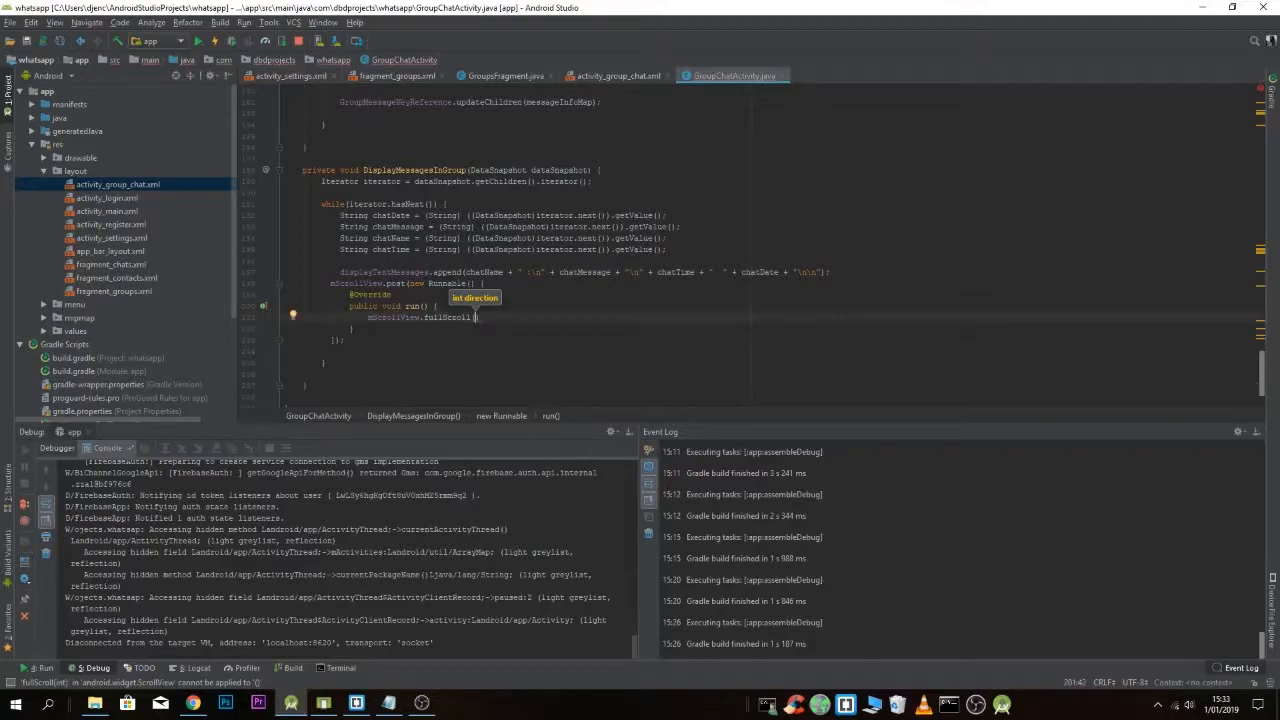
{"action": "type", "text": "Scroll"}
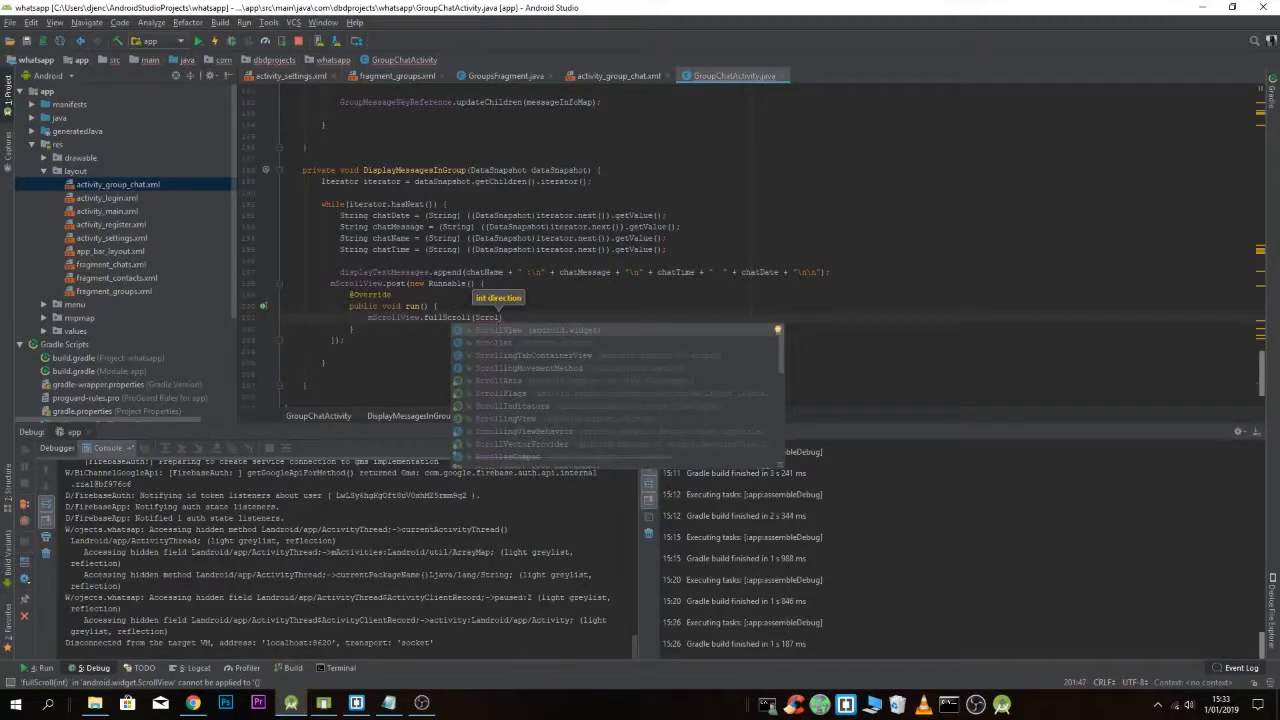
{"action": "type", "text": ".s"}
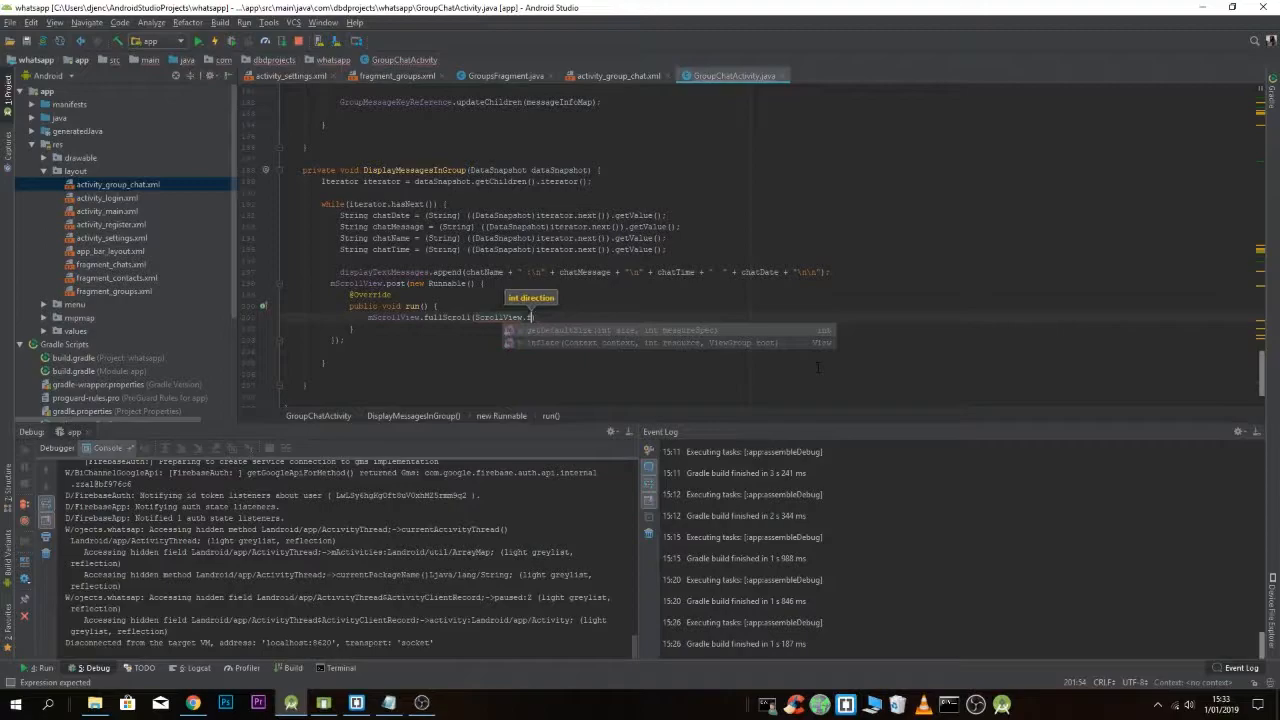
{"action": "type", "text": "FOCUS_DOWN)"}
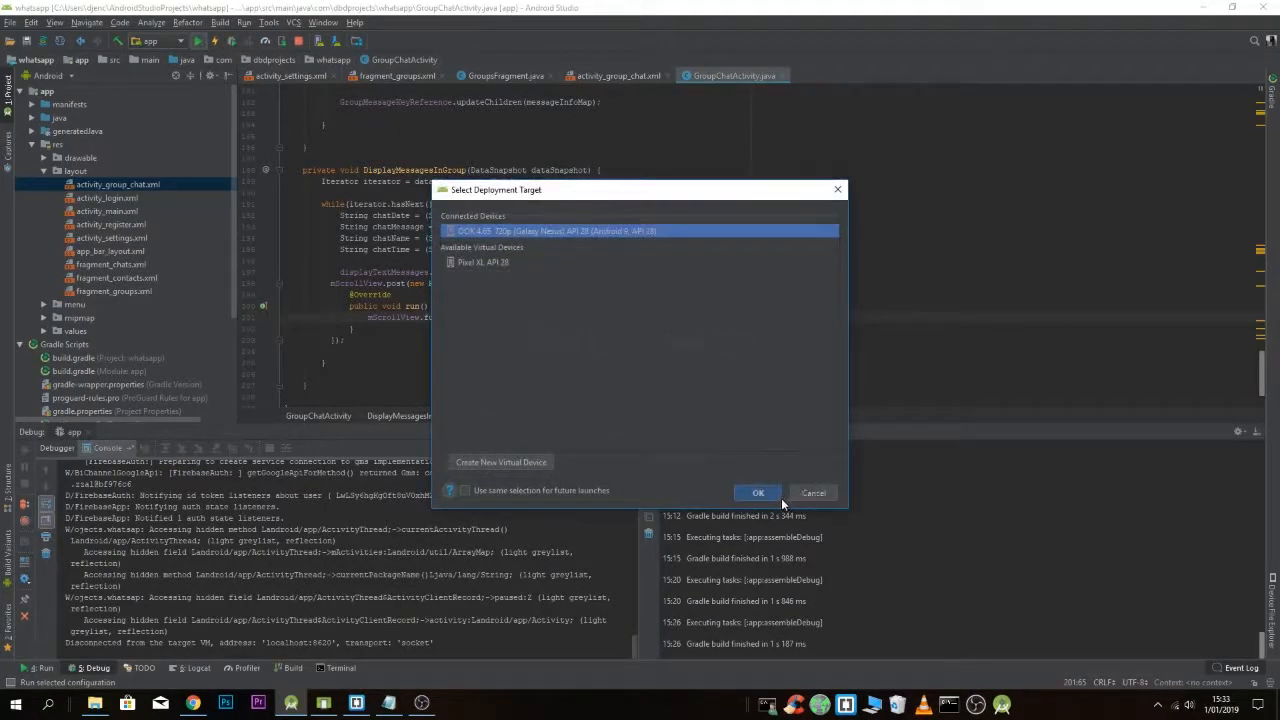
Deploy to the emulator, open the NewGroupYeah group chat and send 'hello'
{"action": "left_click", "coordinate": [758, 492]}
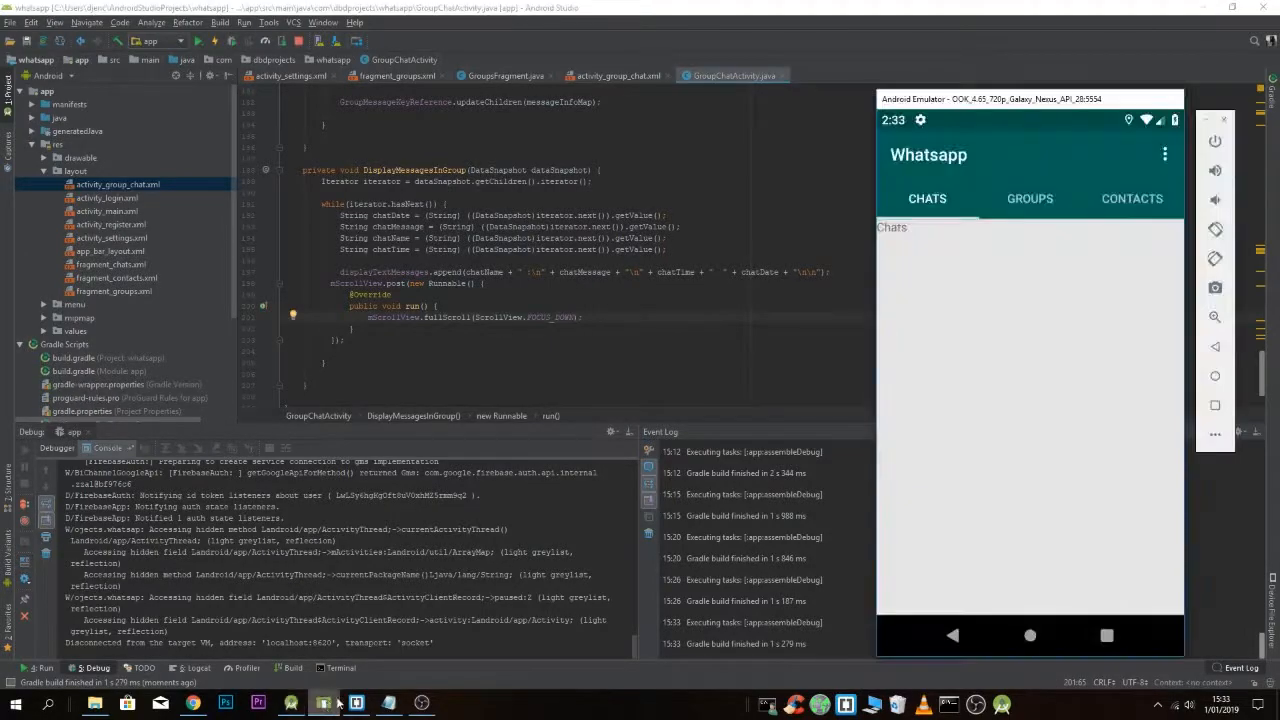
{"action": "left_click", "coordinate": [1029, 198]}
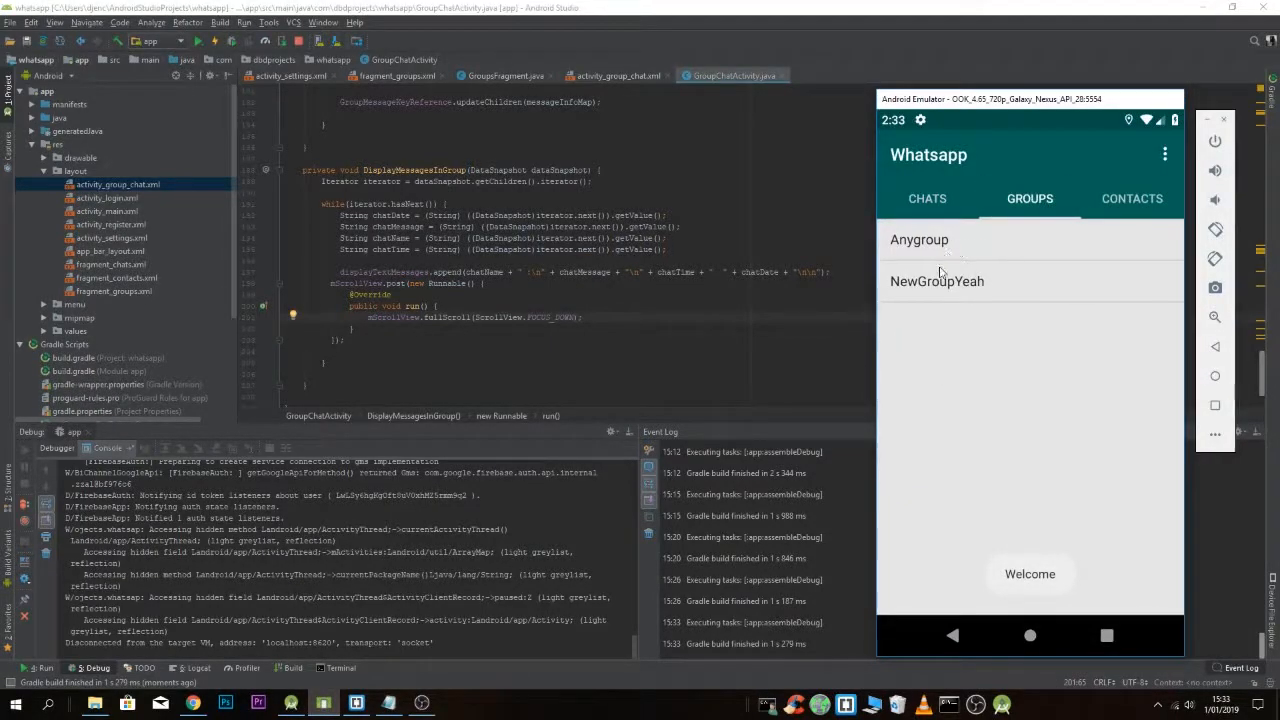
{"action": "left_click", "coordinate": [937, 281]}
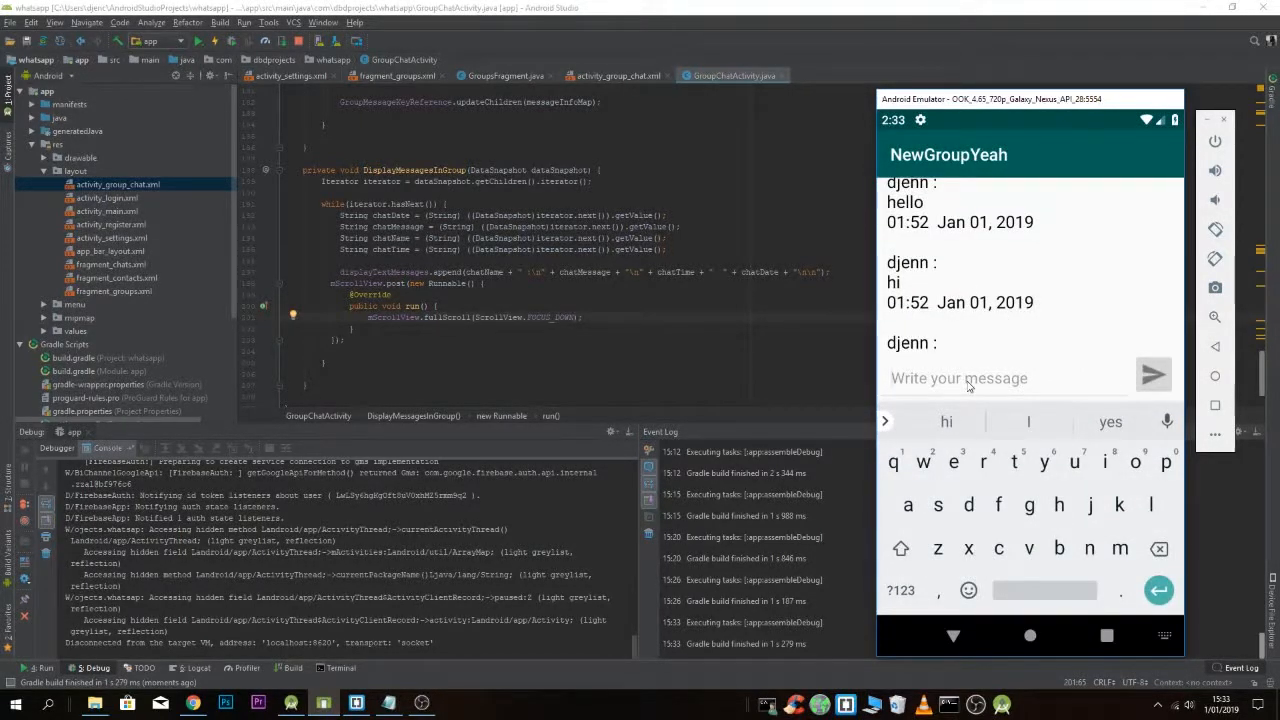
{"action": "type", "text": "hello"}
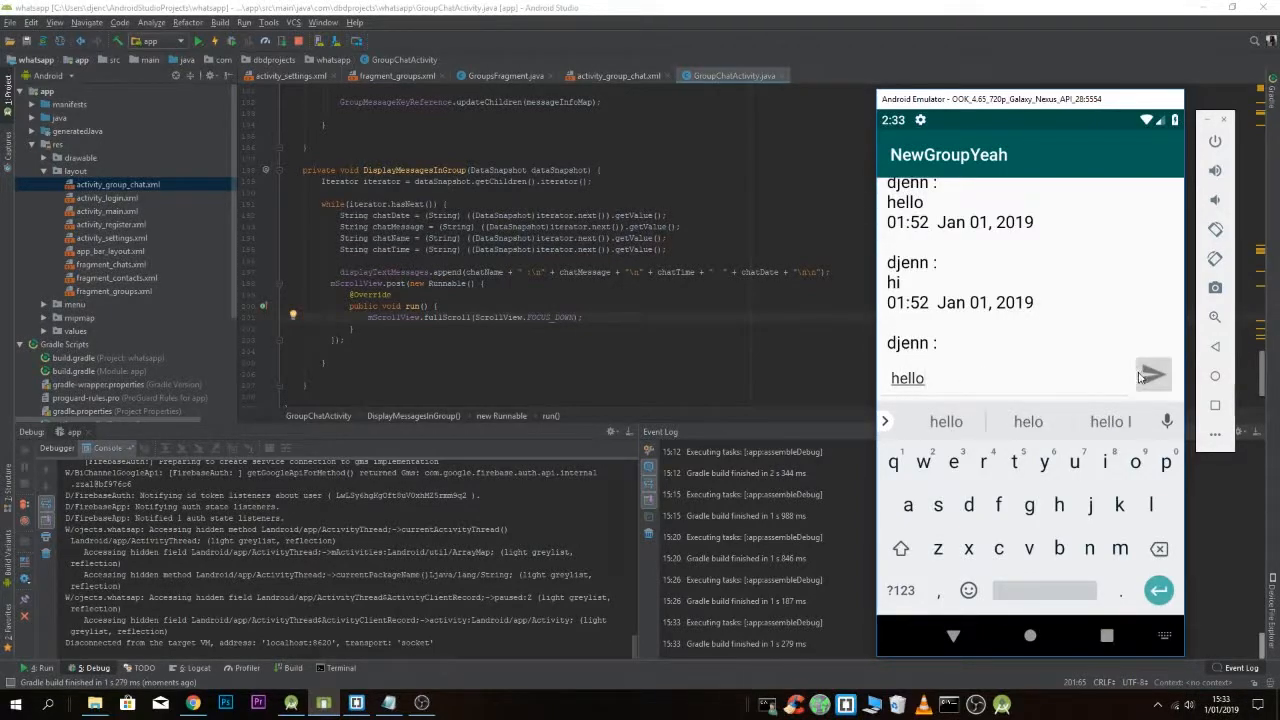
{"action": "left_click", "coordinate": [1152, 375]}
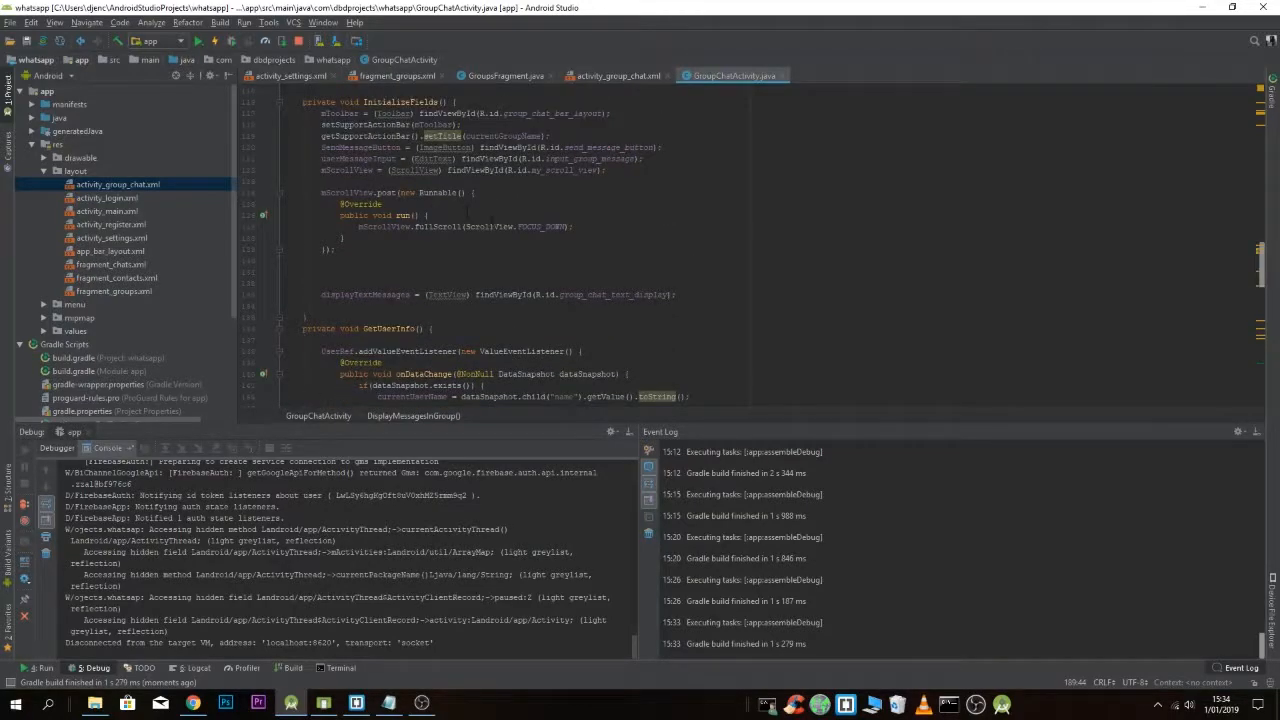
{"action": "scroll", "scroll_direction": "down", "scroll_amount": 3}
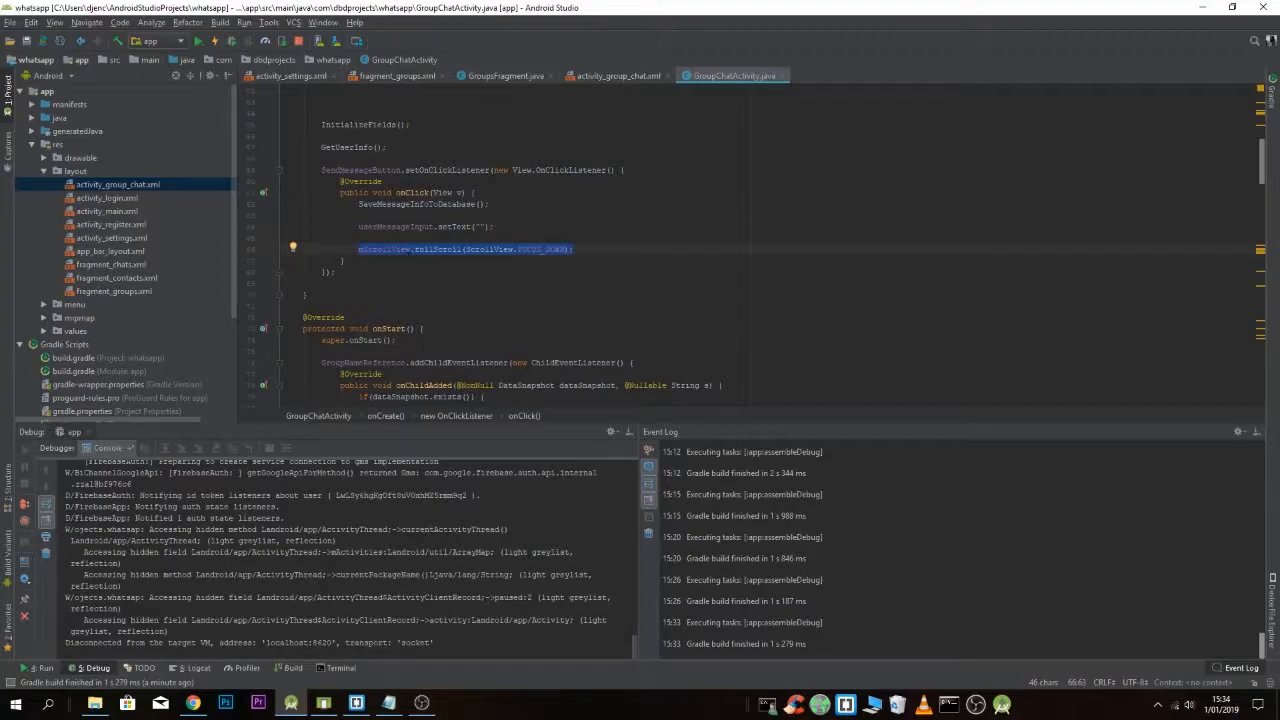
{"action": "scroll", "scroll_direction": "down", "scroll_amount": 3}
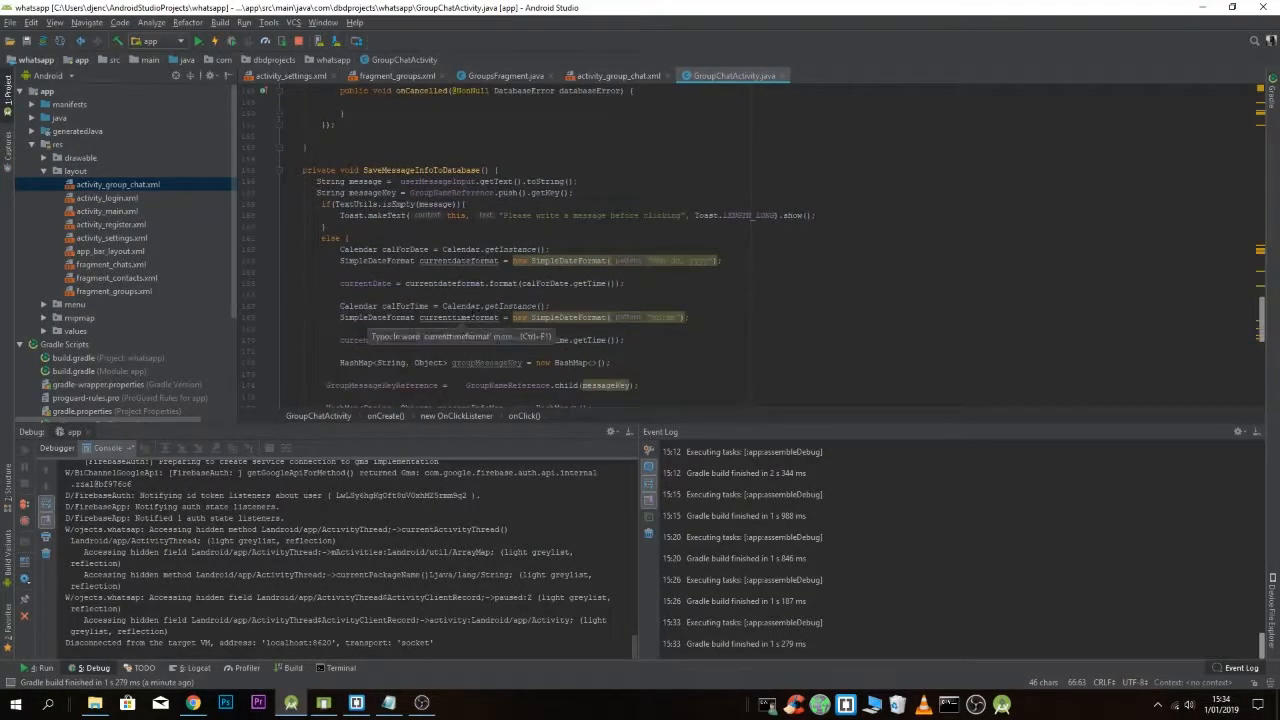
{"action": "scroll", "scroll_direction": "down", "scroll_amount": 3}
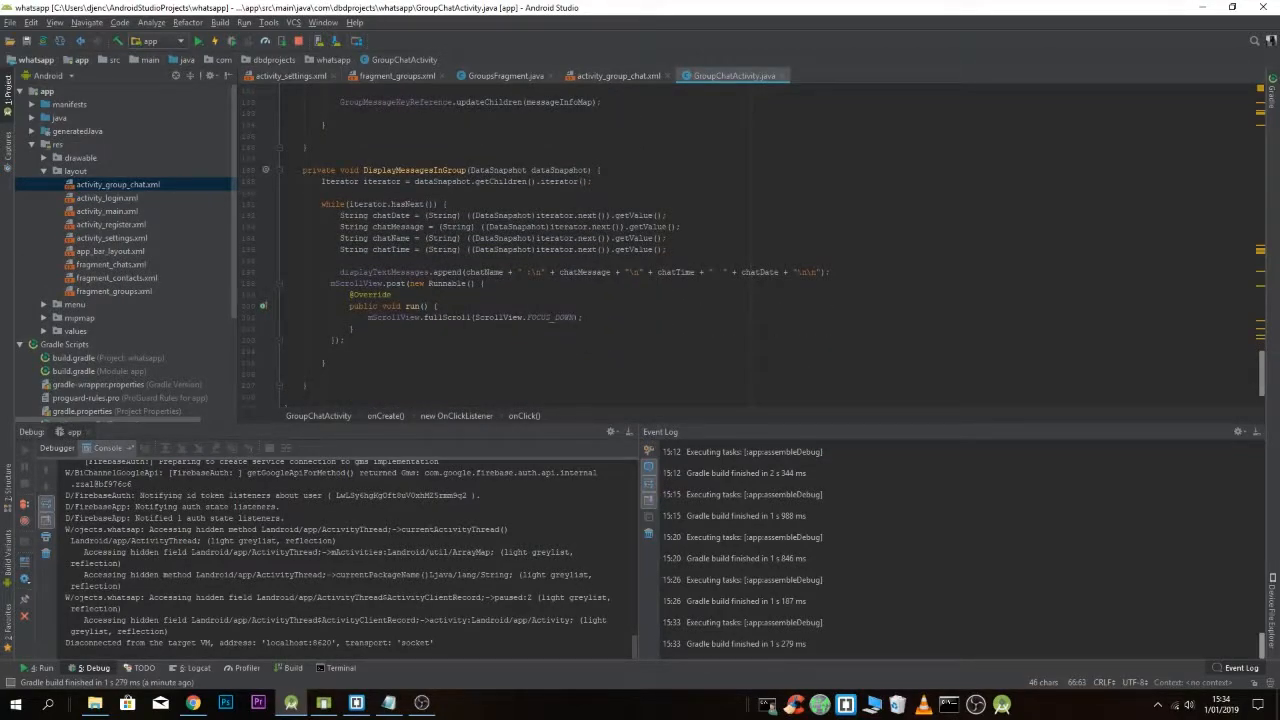